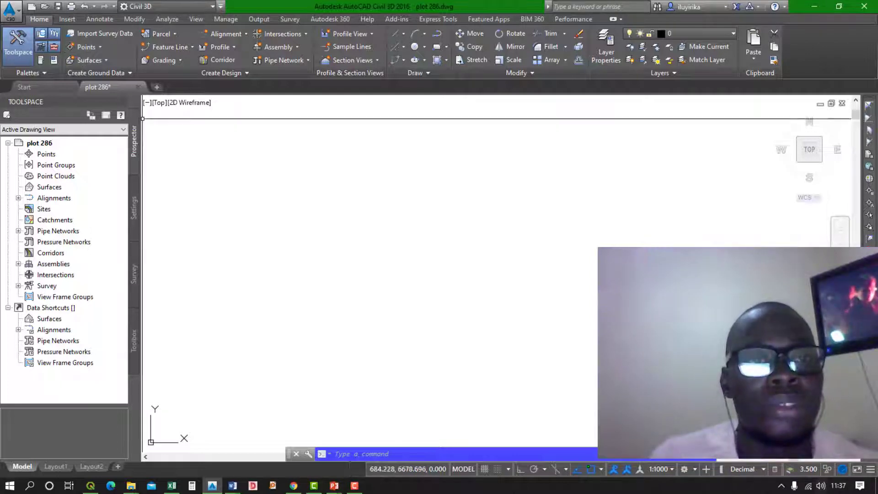
Bring up the Create Points toolbar via Home > Points > Create Points - Miscellaneous > Manual.
{"action": "left_click", "coordinate": [84, 46]}
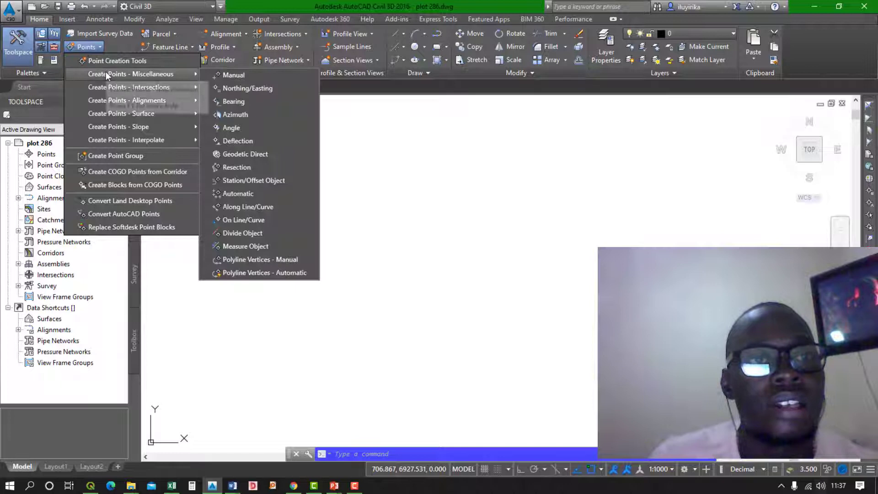
{"action": "mouse_move", "coordinate": [250, 75]}
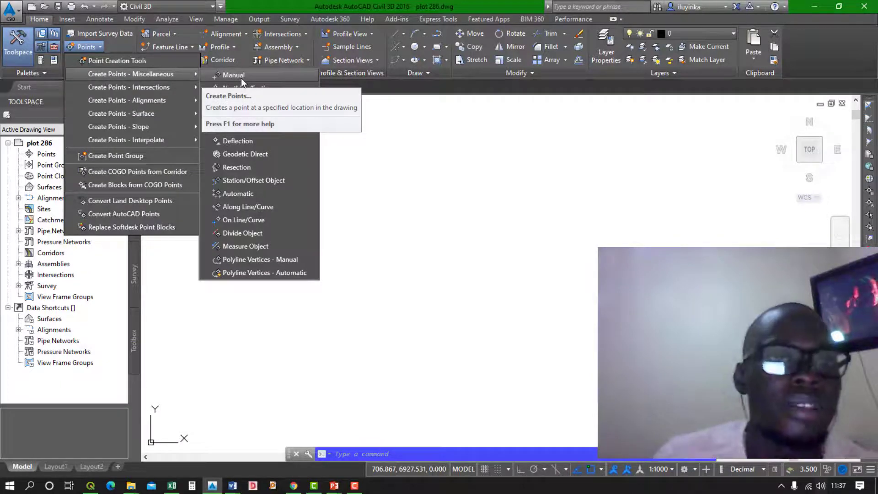
{"action": "left_click", "coordinate": [238, 75]}
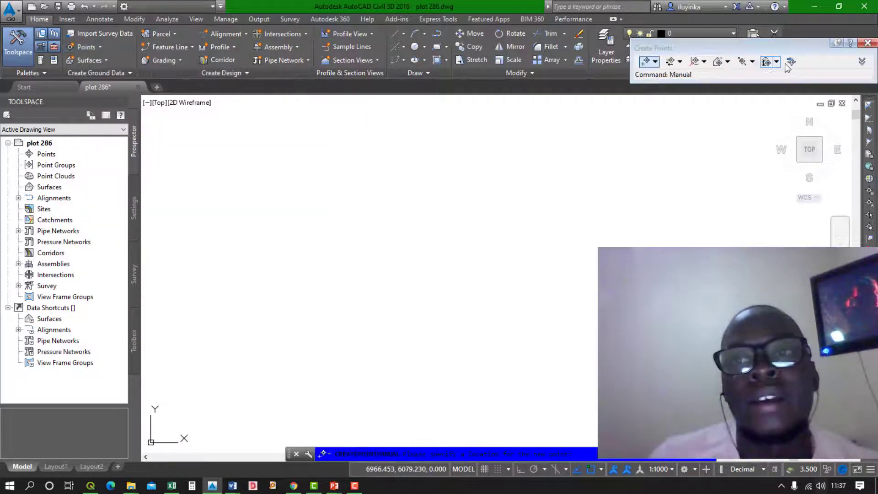
Start Import Points and browse the Desktop for the plot 289 data CSV file.
{"action": "left_click", "coordinate": [788, 62]}
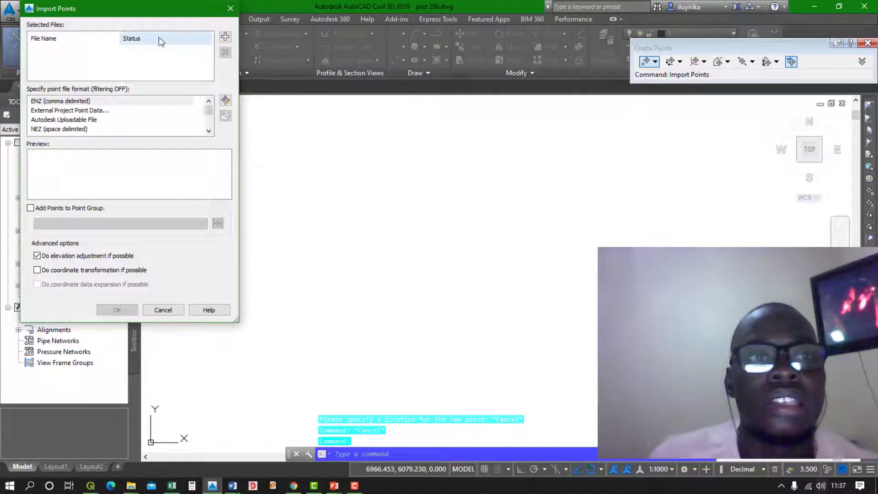
{"action": "mouse_move", "coordinate": [247, 62]}
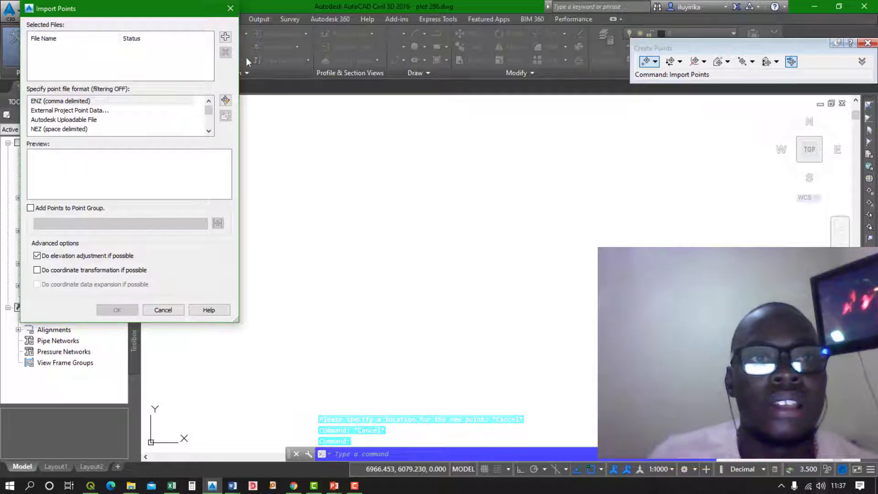
{"action": "left_click", "coordinate": [223, 36]}
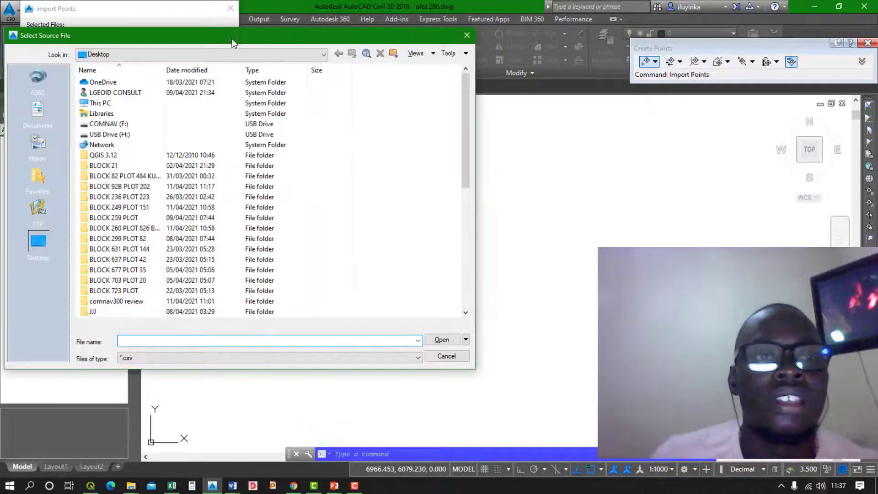
{"action": "scroll", "scroll_direction": "down", "scroll_amount": 3}
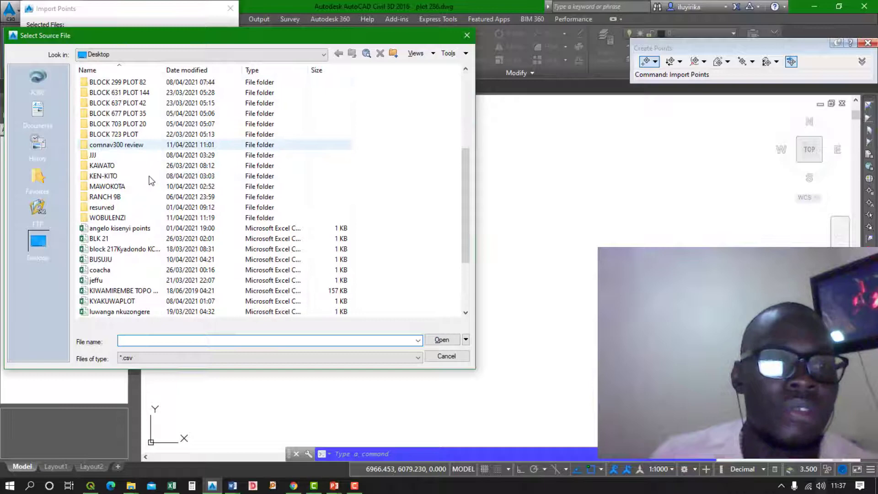
{"action": "scroll", "scroll_direction": "down", "scroll_amount": 3}
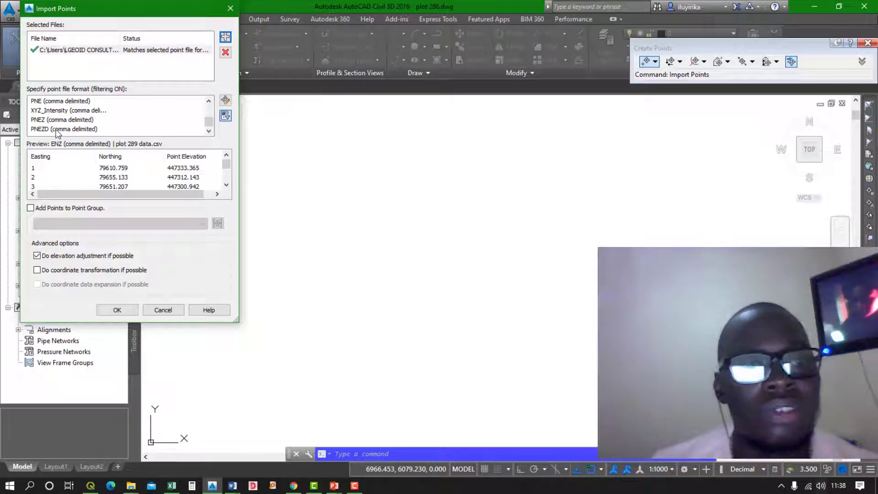
Choose the PNEZD (comma delimited) point file format and refresh the preview.
{"action": "left_click", "coordinate": [62, 129]}
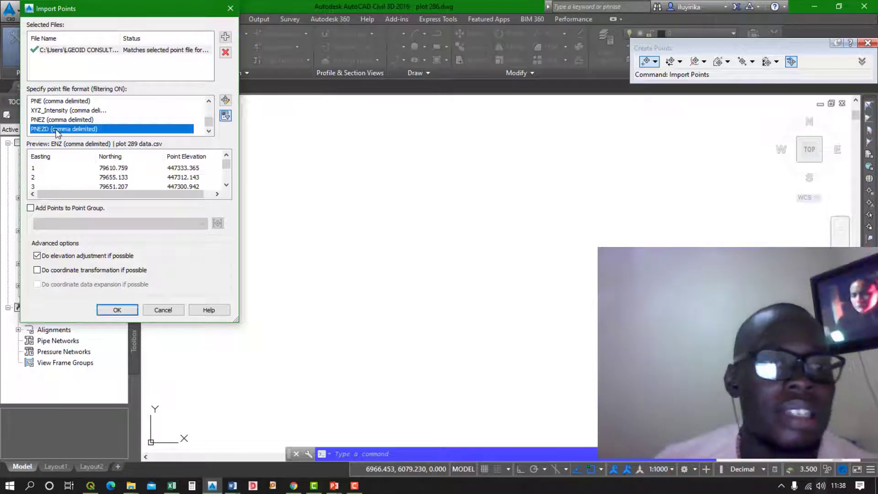
{"action": "left_click", "coordinate": [61, 129]}
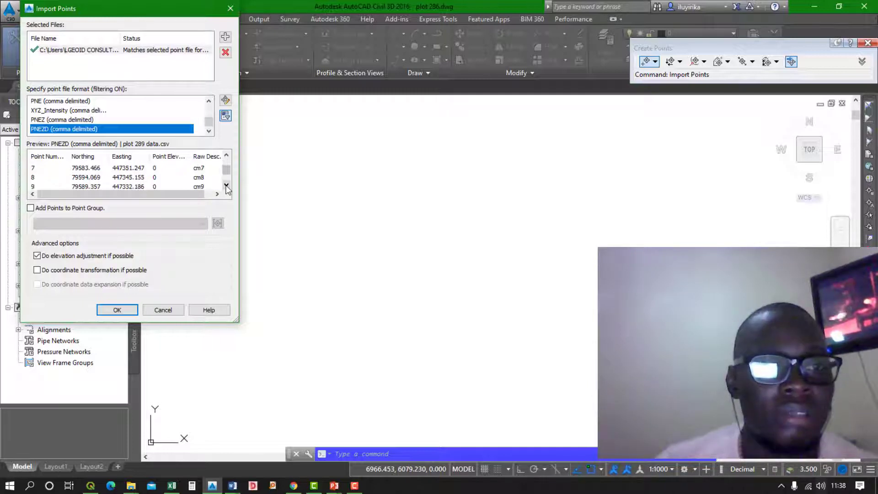
{"action": "left_click", "coordinate": [226, 187]}
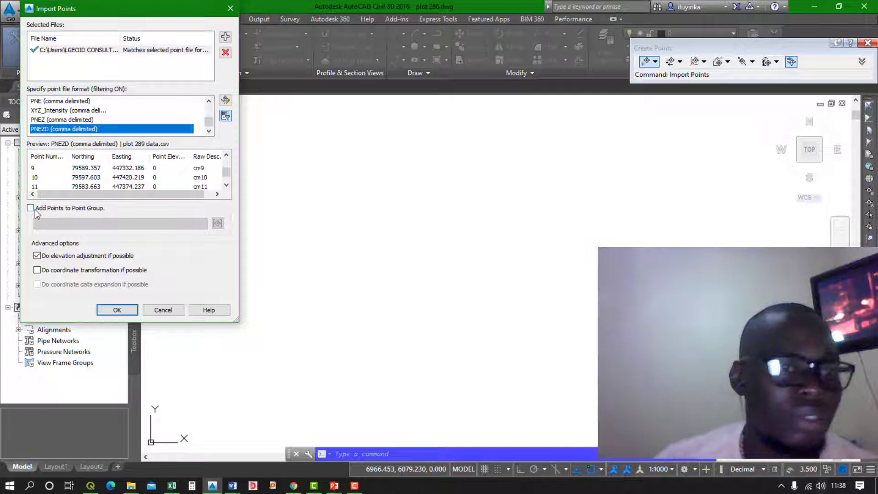
Add the points to a new point group named 'data' and run the import.
{"action": "left_click", "coordinate": [30, 208]}
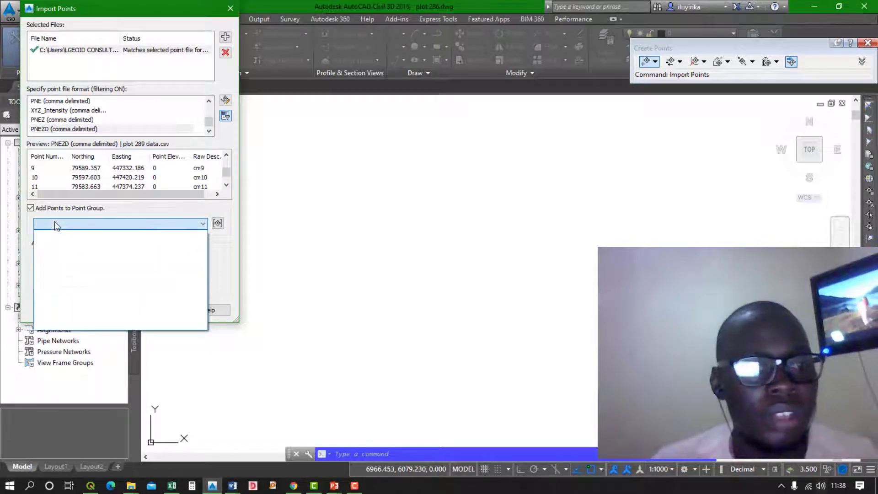
{"action": "left_click", "coordinate": [201, 223]}
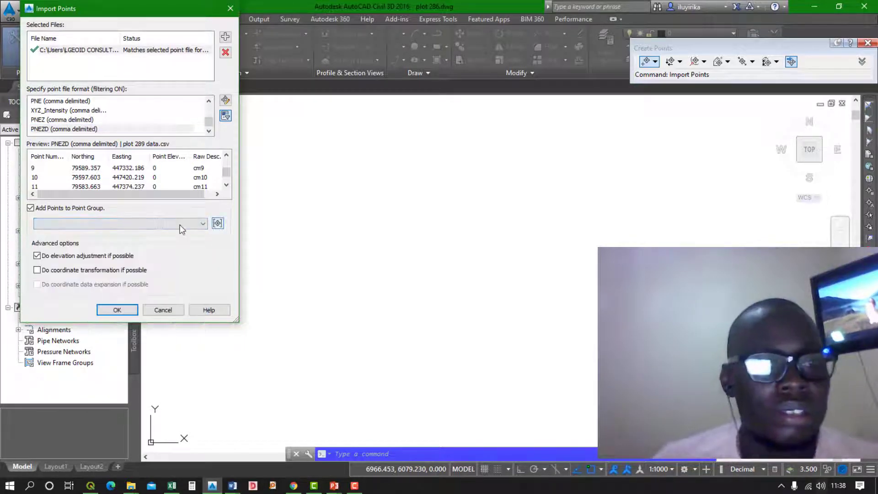
{"action": "left_click", "coordinate": [217, 223]}
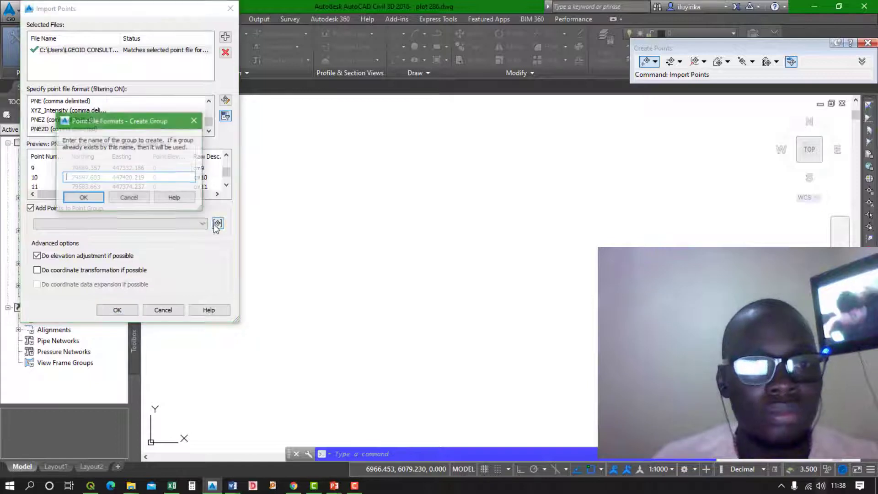
{"action": "type", "text": "d"}
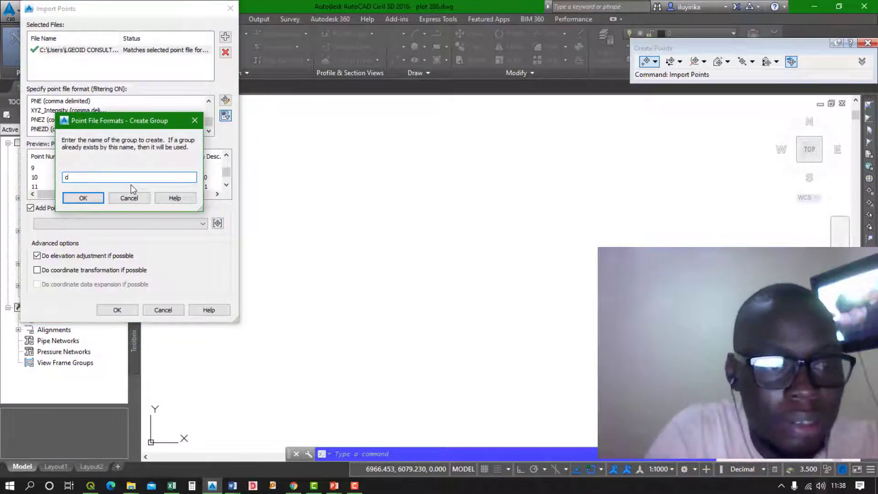
{"action": "type", "text": "ata"}
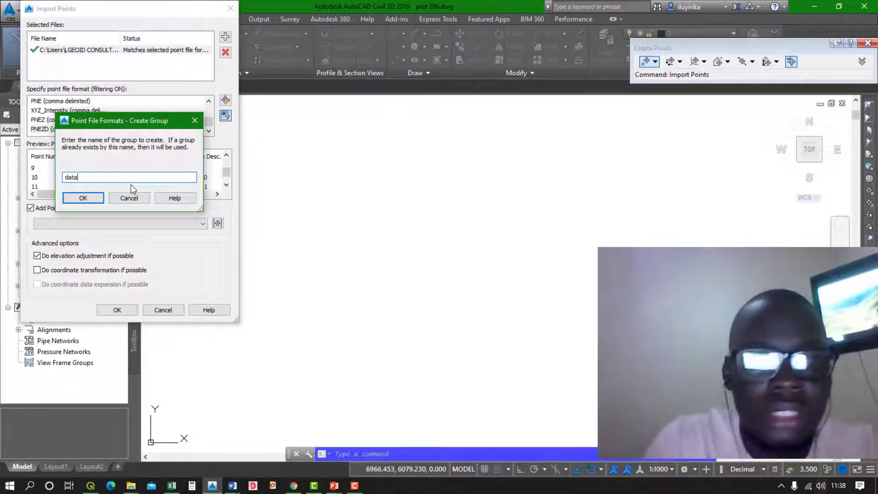
{"action": "left_click", "coordinate": [83, 198]}
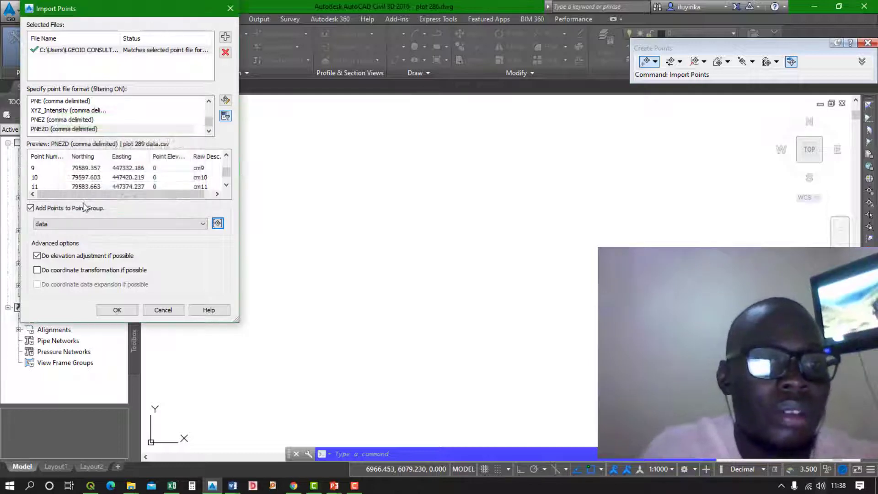
{"action": "left_click", "coordinate": [117, 309]}
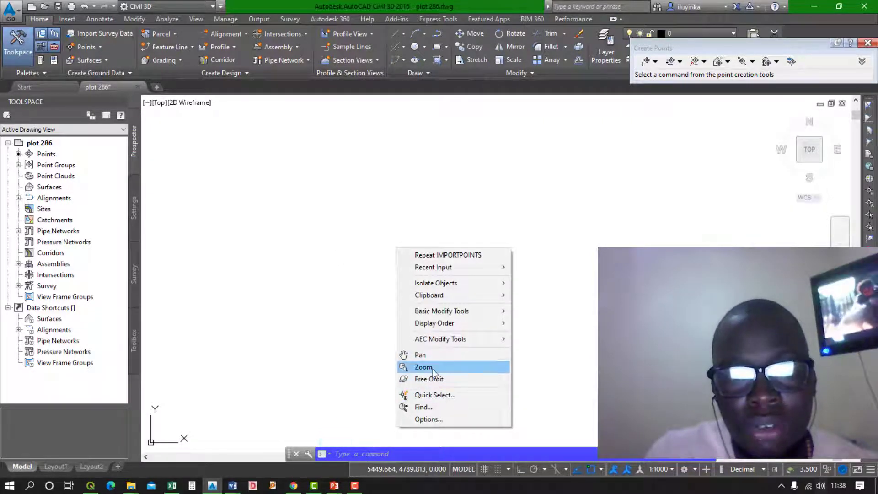
Zoom Extents to show every imported survey point with its labels.
{"action": "left_click", "coordinate": [423, 367]}
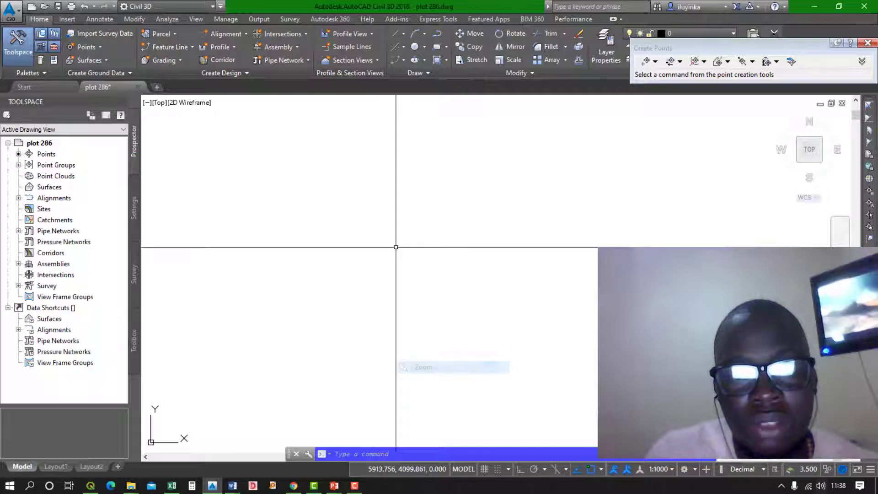
{"action": "right_click", "coordinate": [395, 248]}
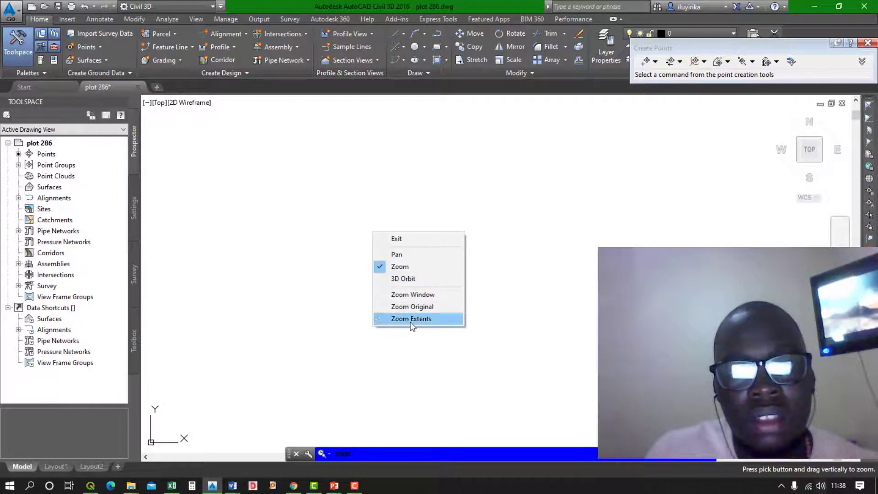
{"action": "left_click", "coordinate": [411, 319]}
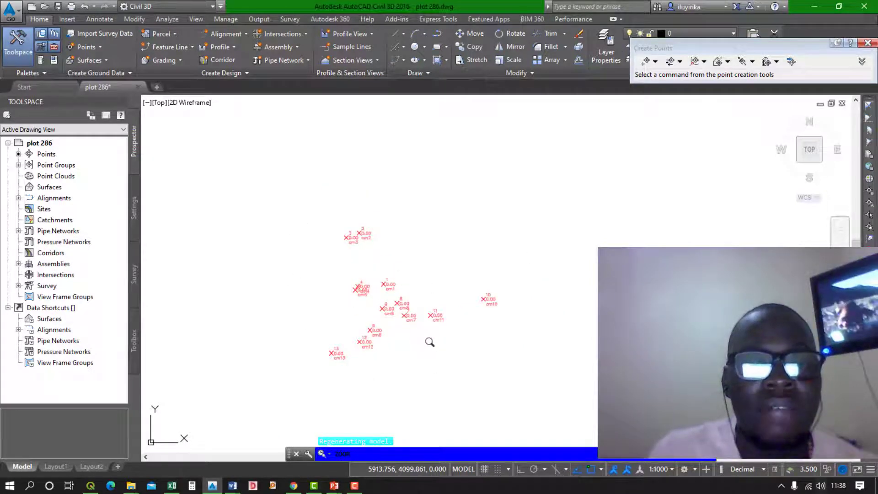
{"action": "mouse_move", "coordinate": [253, 312]}
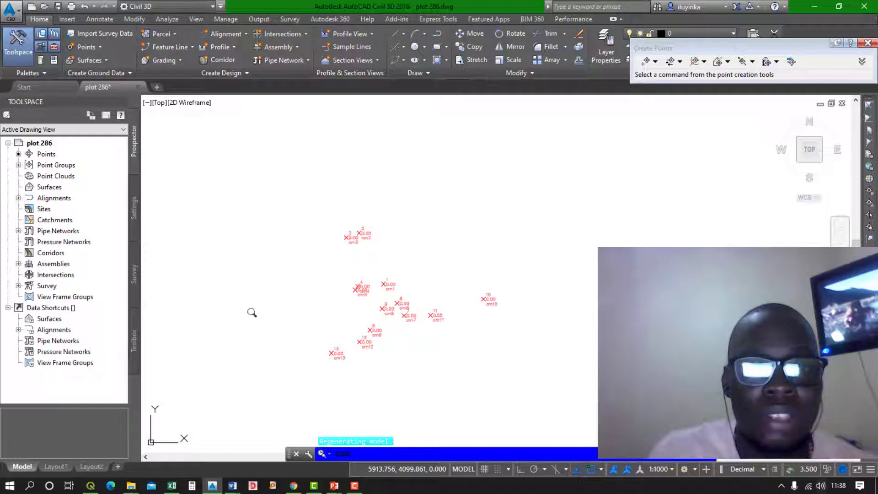
{"action": "mouse_move", "coordinate": [313, 279]}
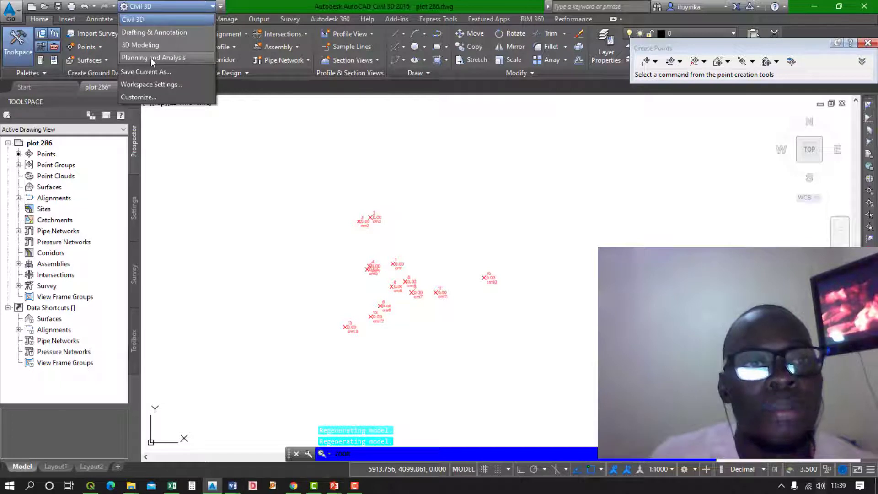
{"action": "mouse_move", "coordinate": [159, 59]}
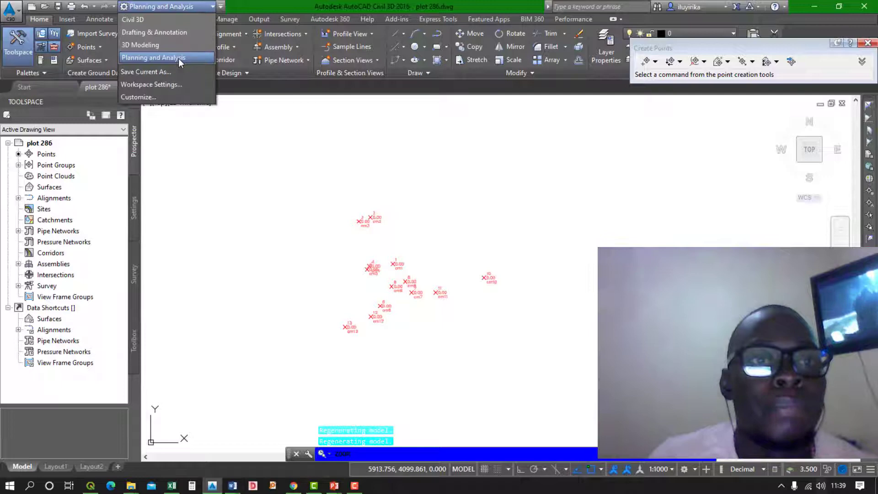
Select the Planning and Analysis workspace from the Quick Access Toolbar dropdown.
{"action": "left_click", "coordinate": [68, 19]}
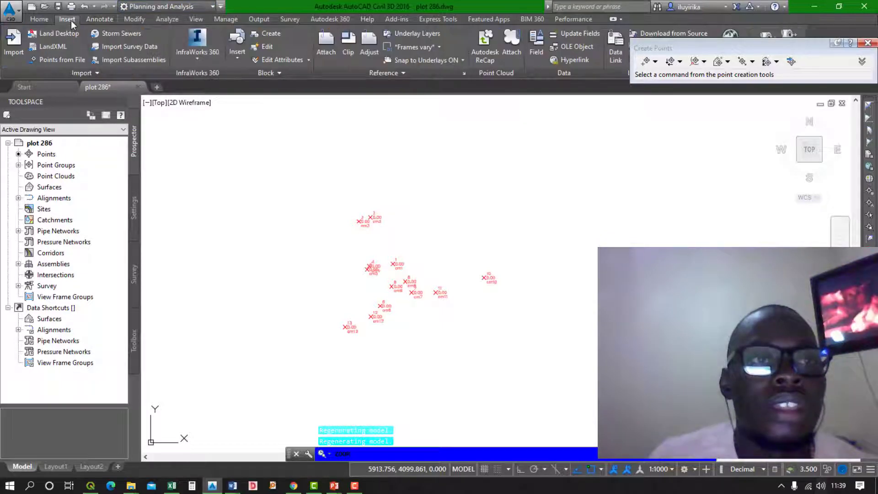
{"action": "left_click", "coordinate": [99, 19]}
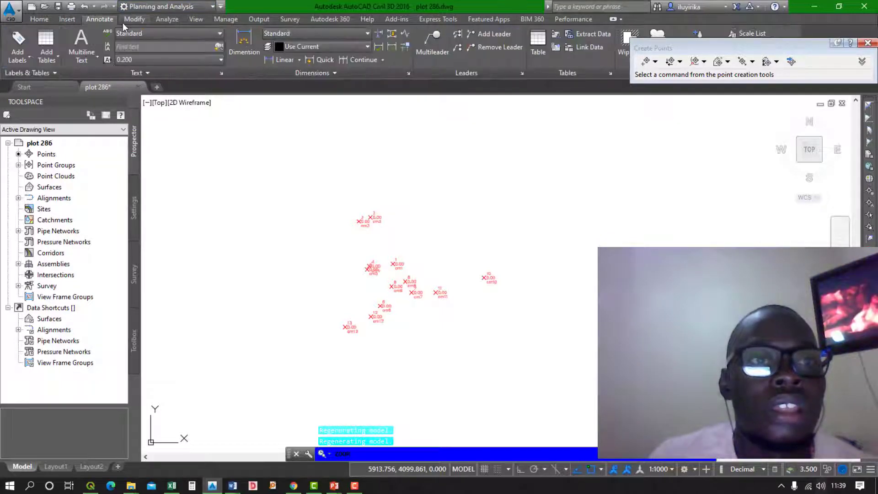
{"action": "left_click", "coordinate": [39, 19]}
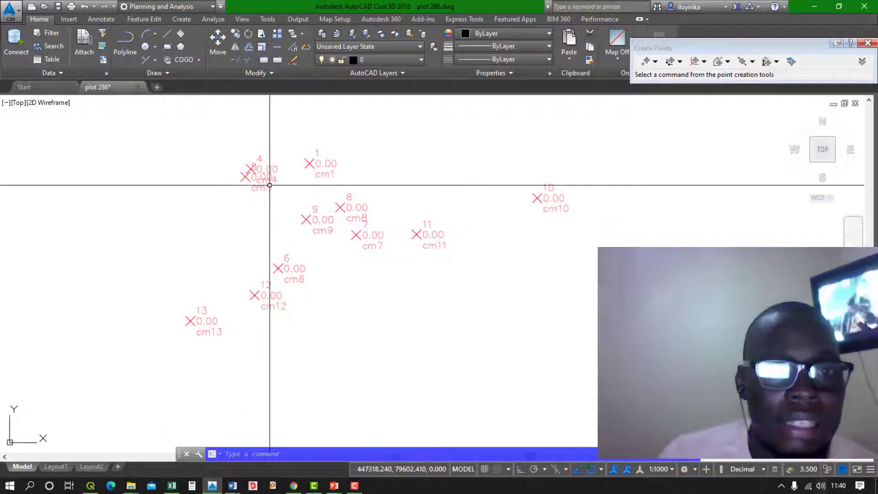
{"action": "scroll", "scroll_direction": "down", "scroll_amount": 3}
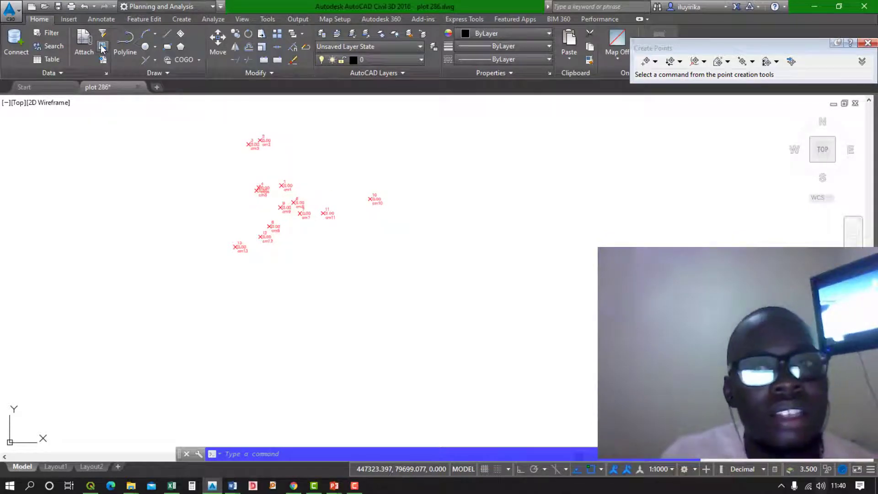
Attach the WOBULENZI ORTHO TIFF from Desktop > WOBULENZI > RASTER for insertion.
{"action": "left_click", "coordinate": [102, 36]}
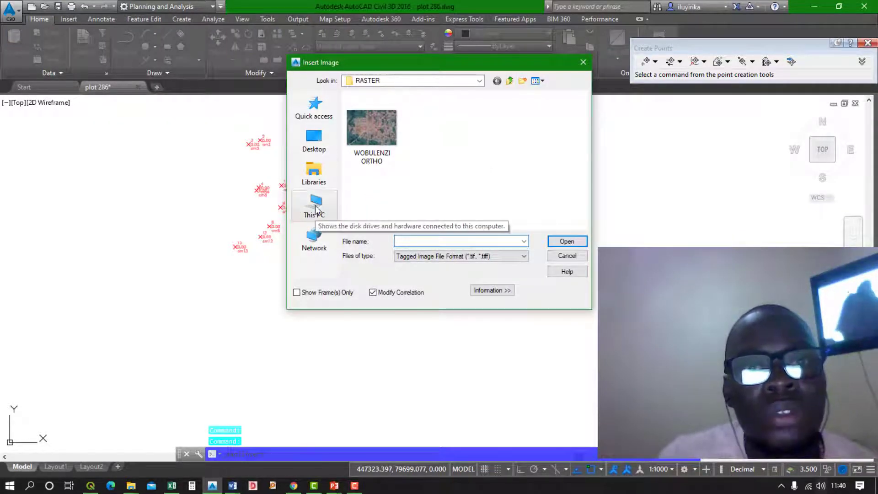
{"action": "left_click", "coordinate": [313, 205]}
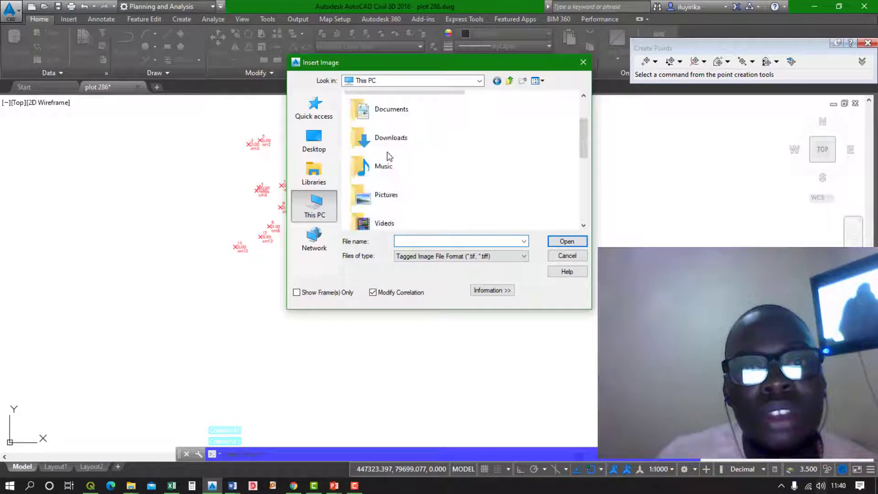
{"action": "left_click", "coordinate": [314, 141]}
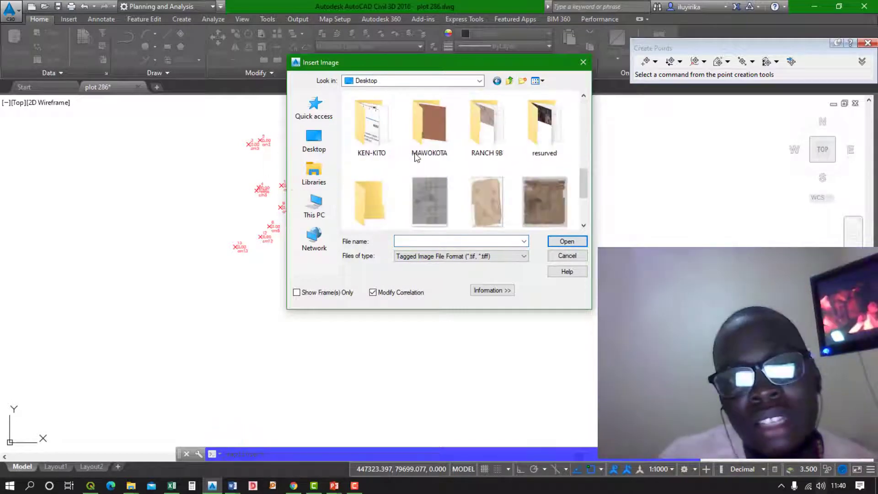
{"action": "double_click", "coordinate": [428, 118]}
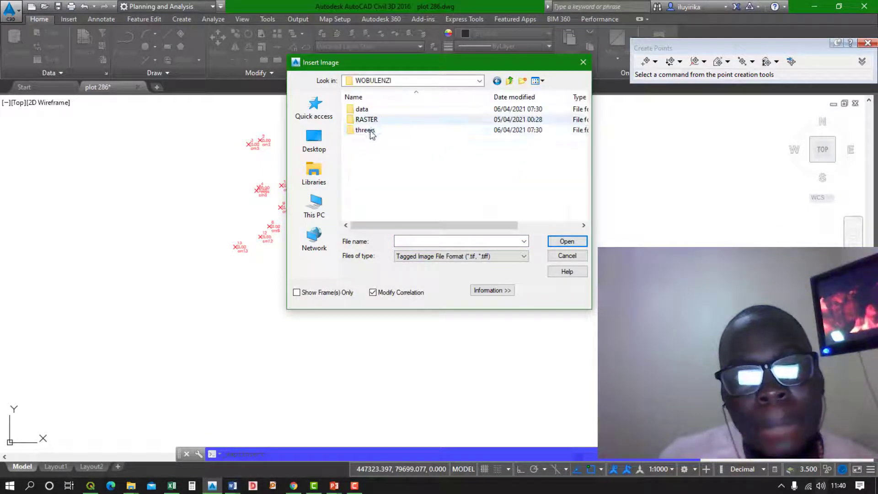
{"action": "double_click", "coordinate": [364, 119]}
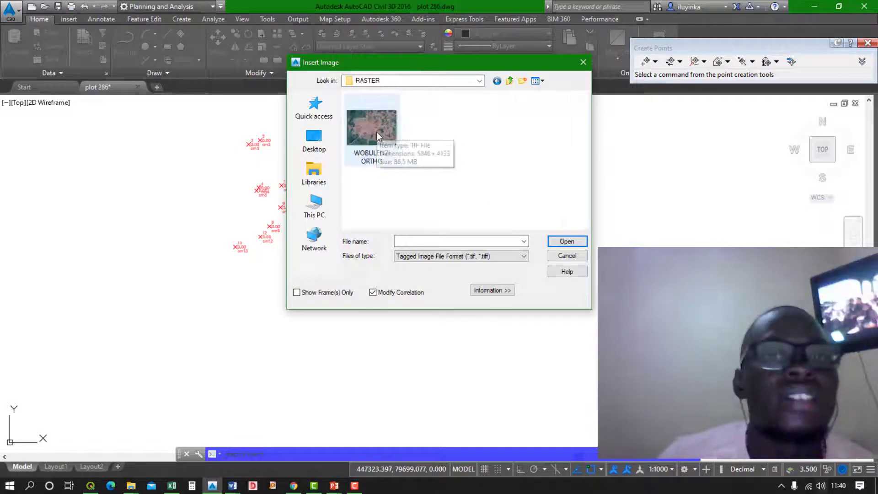
{"action": "left_click", "coordinate": [369, 123]}
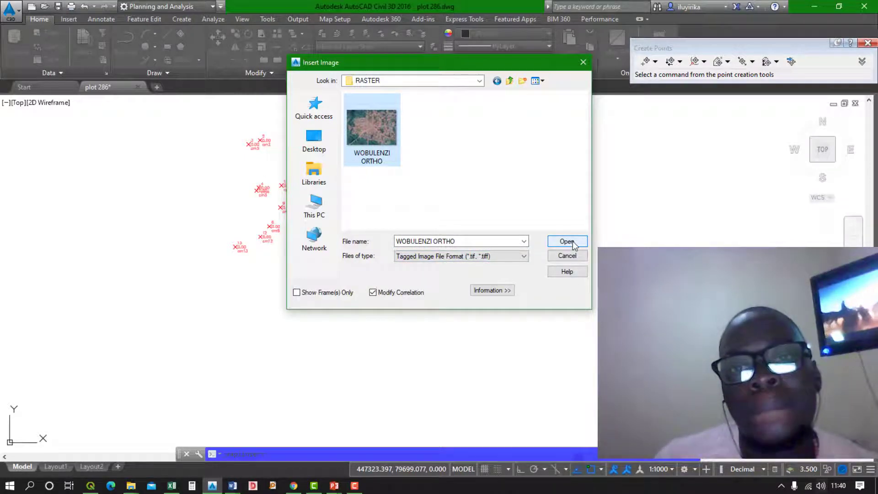
{"action": "left_click", "coordinate": [567, 241]}
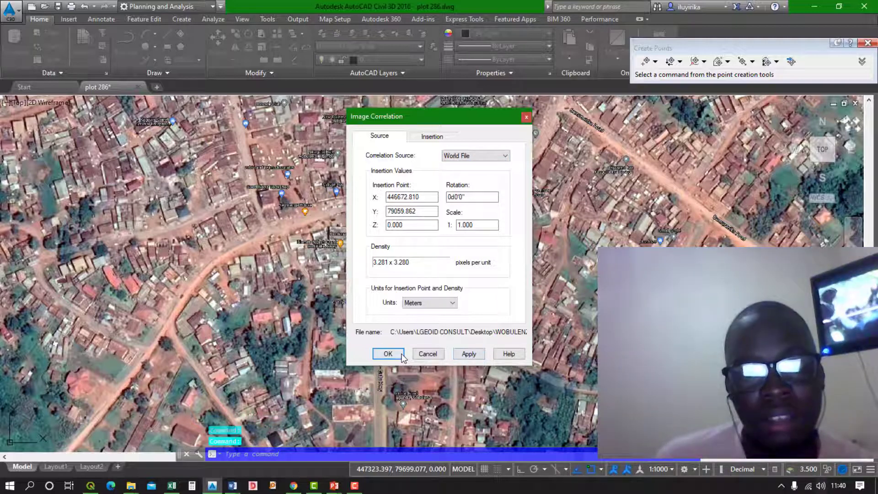
Accept the world-file image correlation and zoom onto the placed WOBULENZI orthophoto.
{"action": "left_click", "coordinate": [388, 353]}
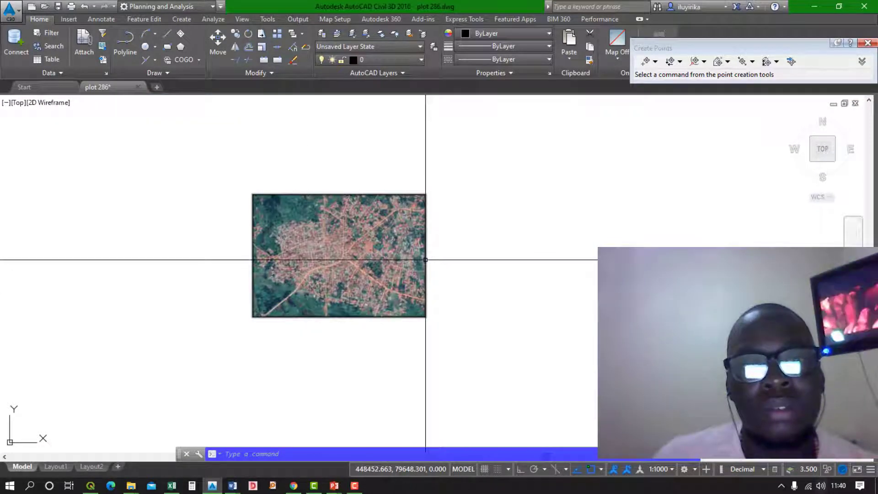
{"action": "right_click", "coordinate": [339, 260]}
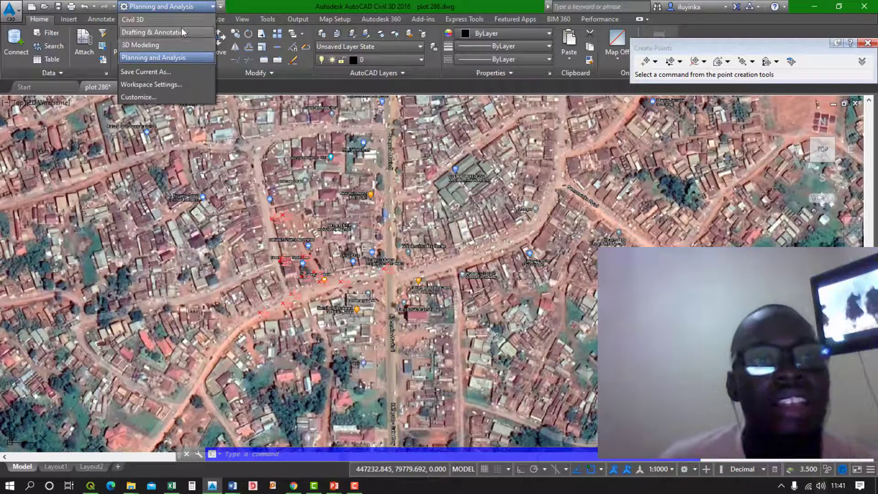
Switch back to the Civil 3D workspace and start a PLINE at the first survey point.
{"action": "left_click", "coordinate": [134, 20]}
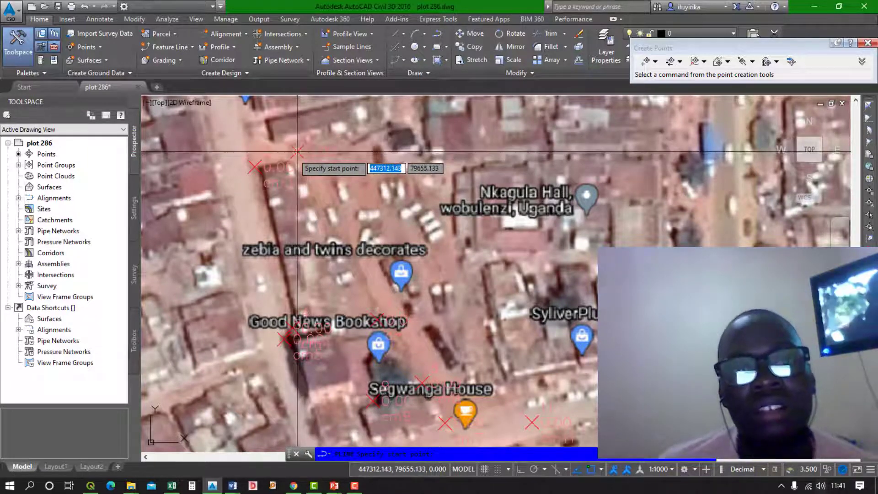
{"action": "left_click", "coordinate": [296, 152]}
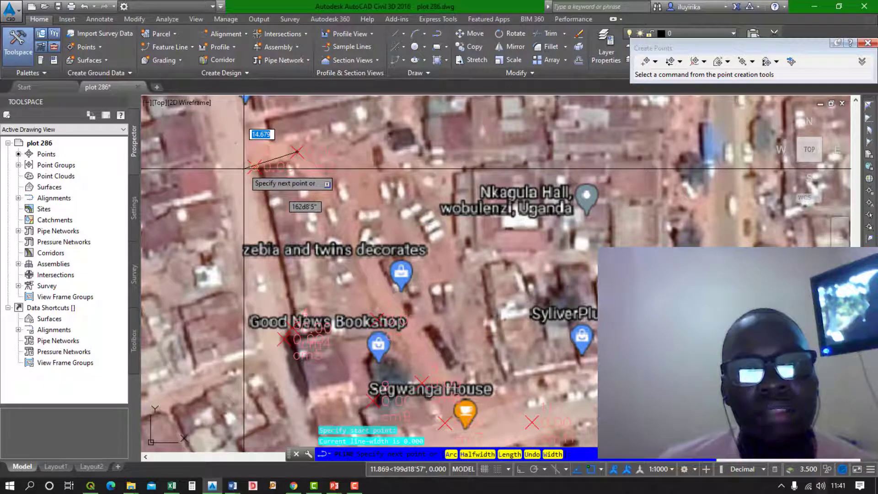